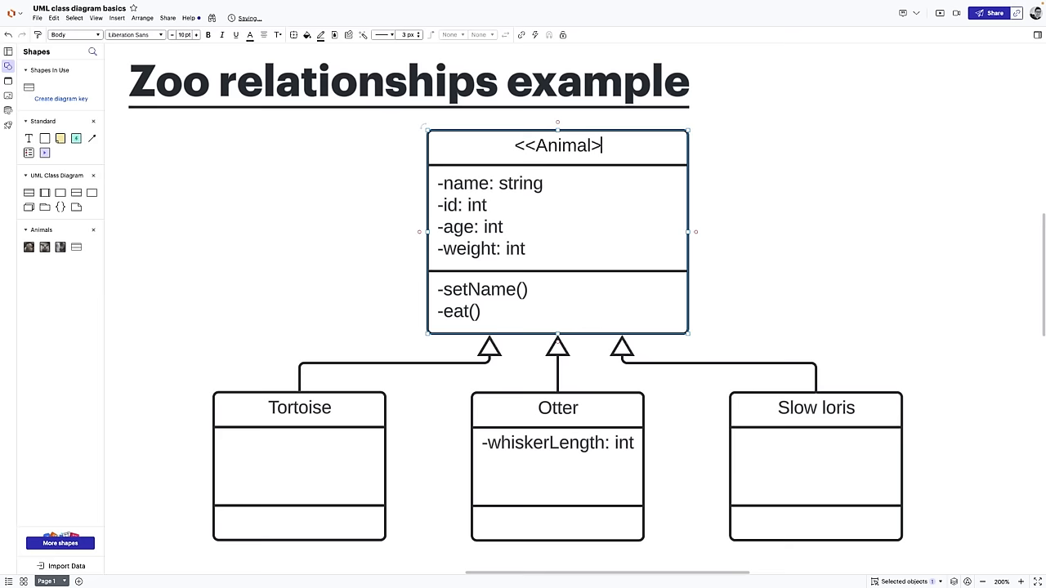
scroll("down", 3)
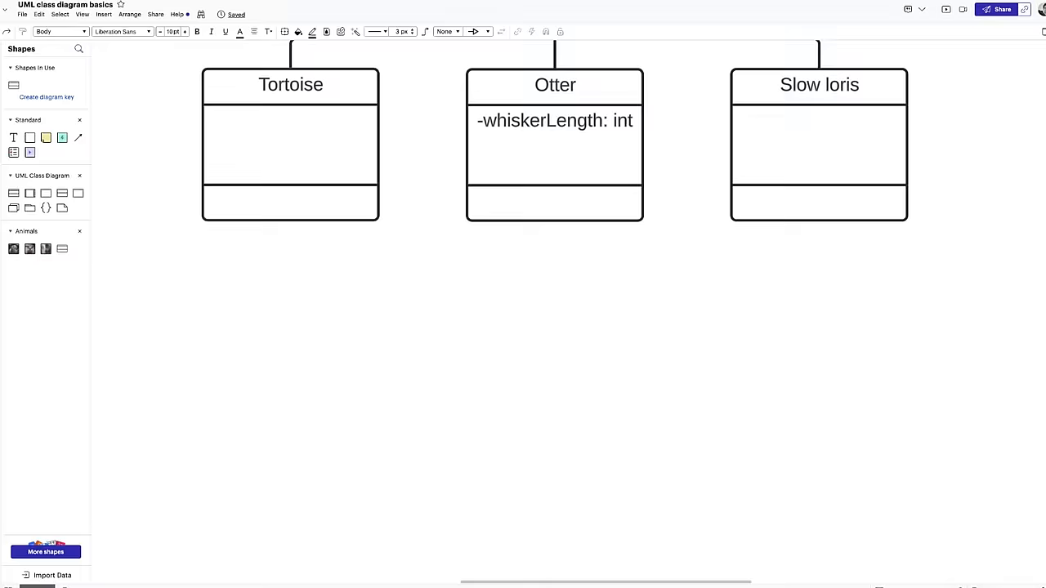